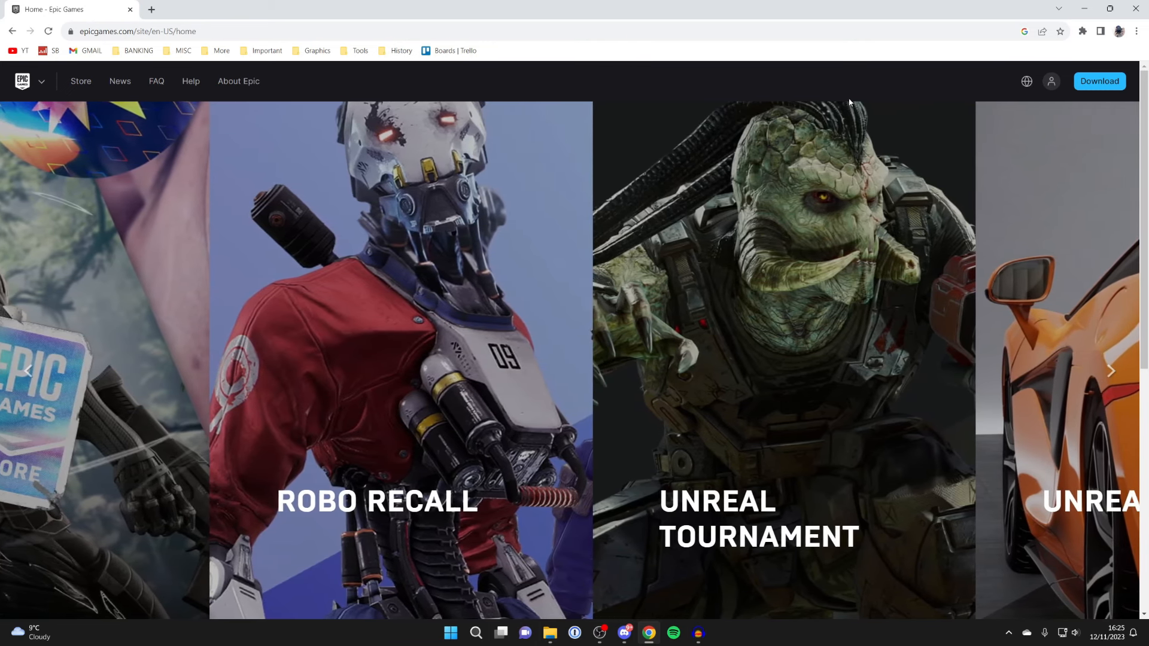
Go to the Epic Games sign-in page from the profile icon.
{"action": "left_click", "coordinate": [1051, 81]}
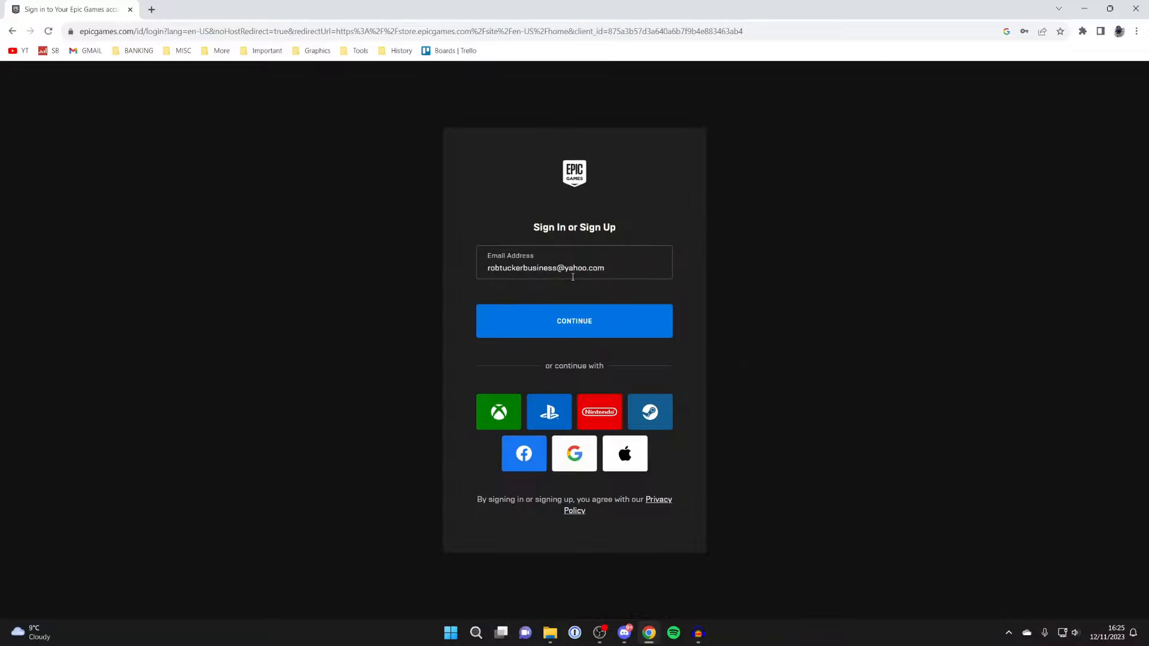
{"action": "mouse_move", "coordinate": [536, 333]}
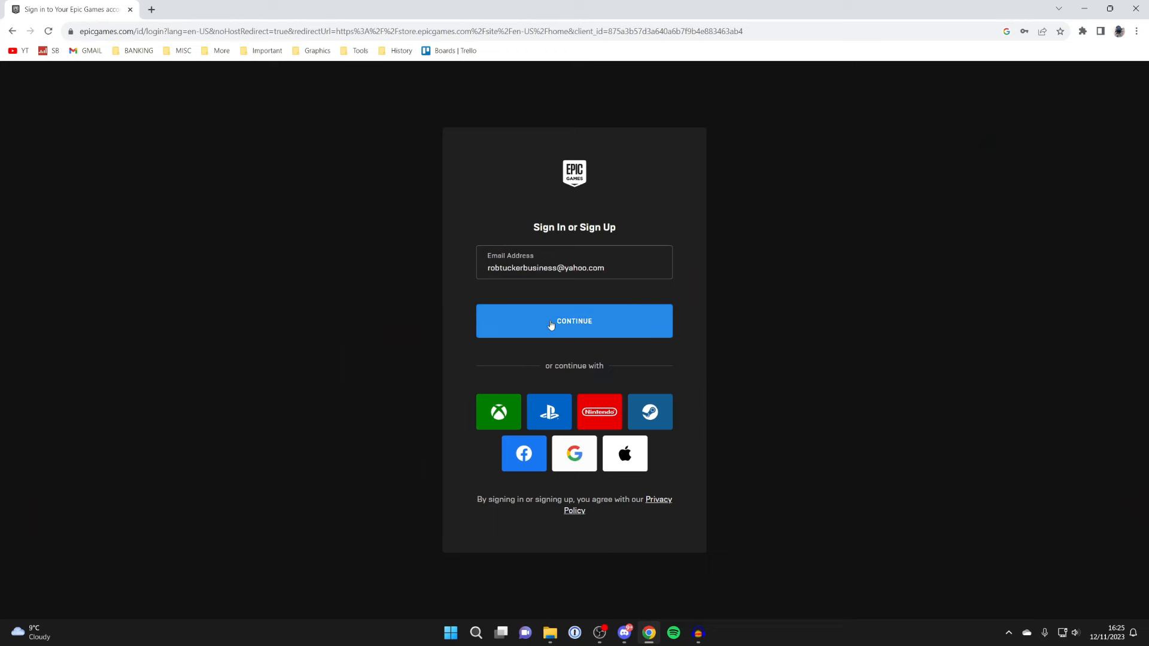
Submit the email to sign in, then choose Account from the profile menu.
{"action": "left_click", "coordinate": [574, 321]}
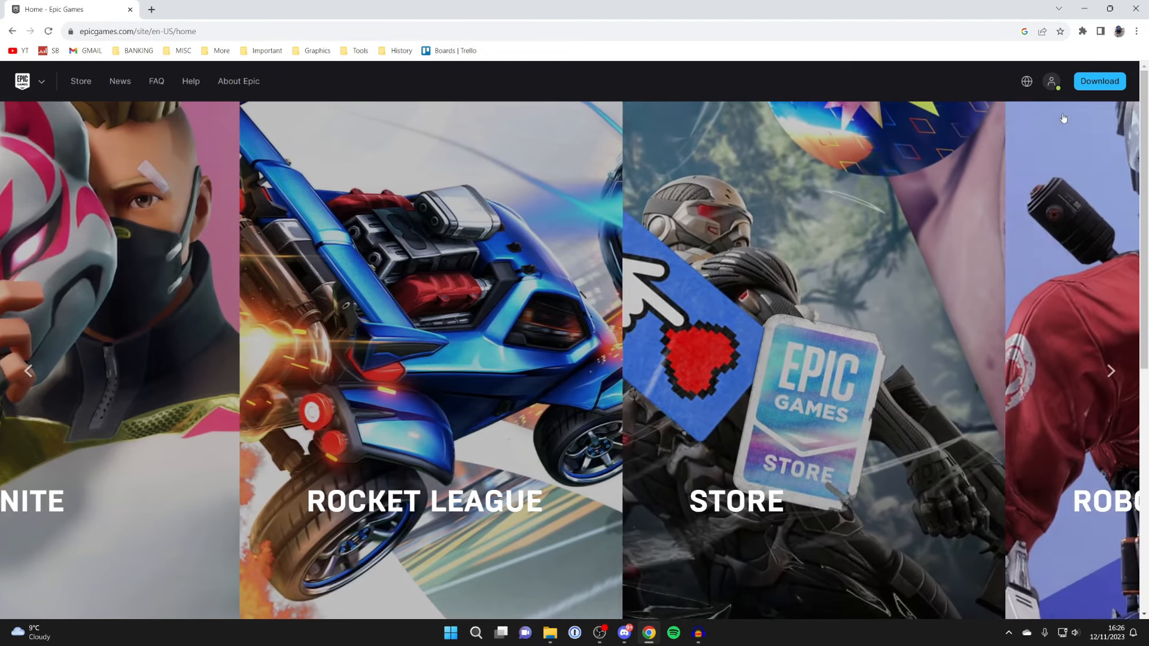
{"action": "left_click", "coordinate": [1051, 80]}
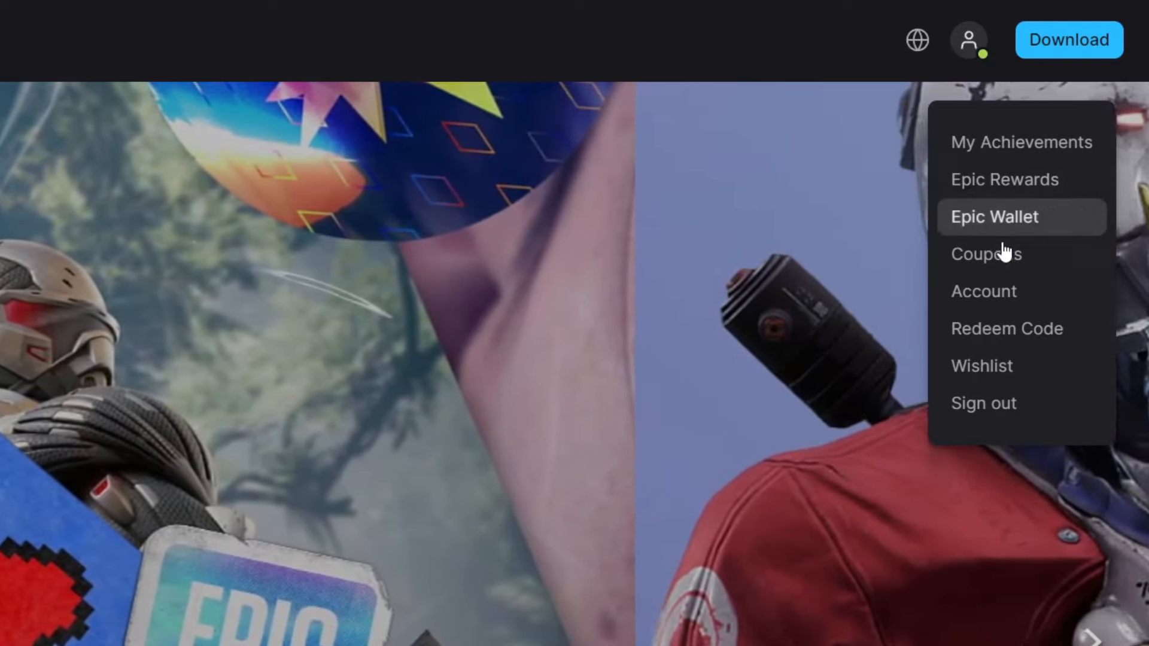
{"action": "left_click", "coordinate": [984, 291]}
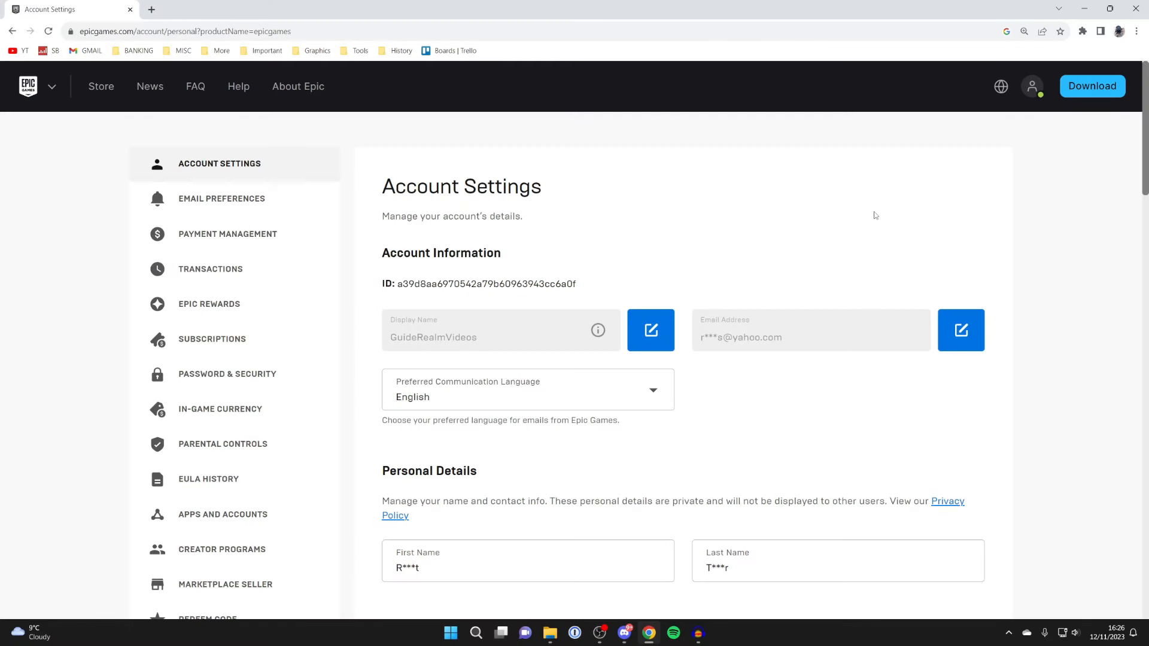
{"action": "mouse_move", "coordinate": [221, 199]}
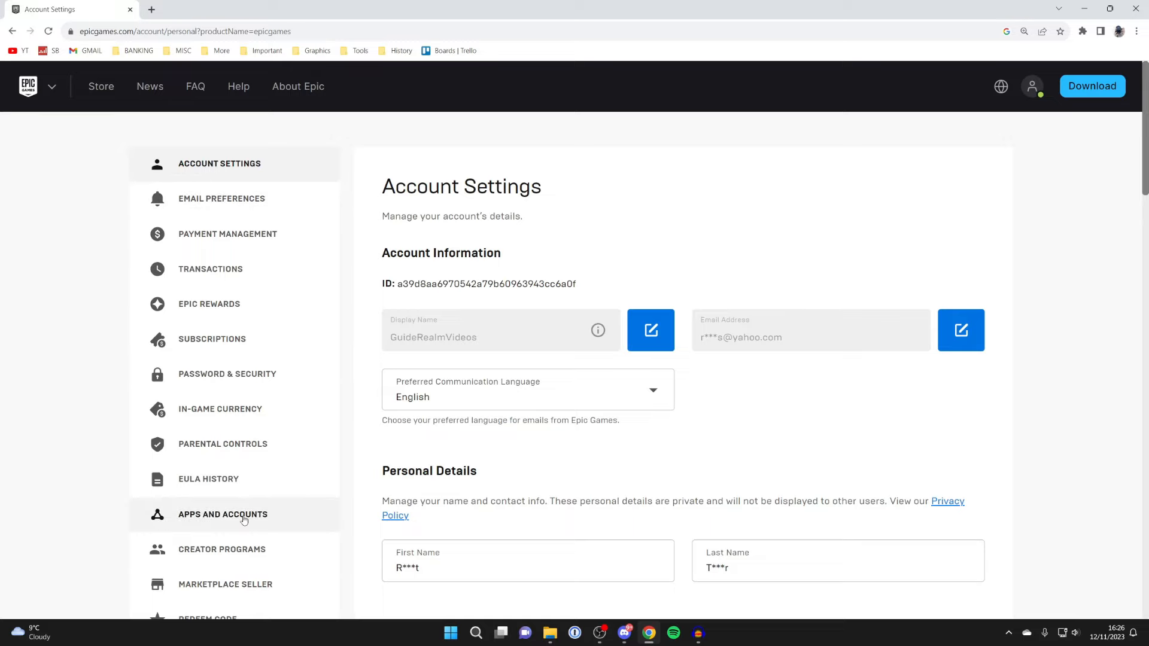
Open the APPS AND ACCOUNTS section, showing Steam and Xbox linked.
{"action": "left_click", "coordinate": [222, 514]}
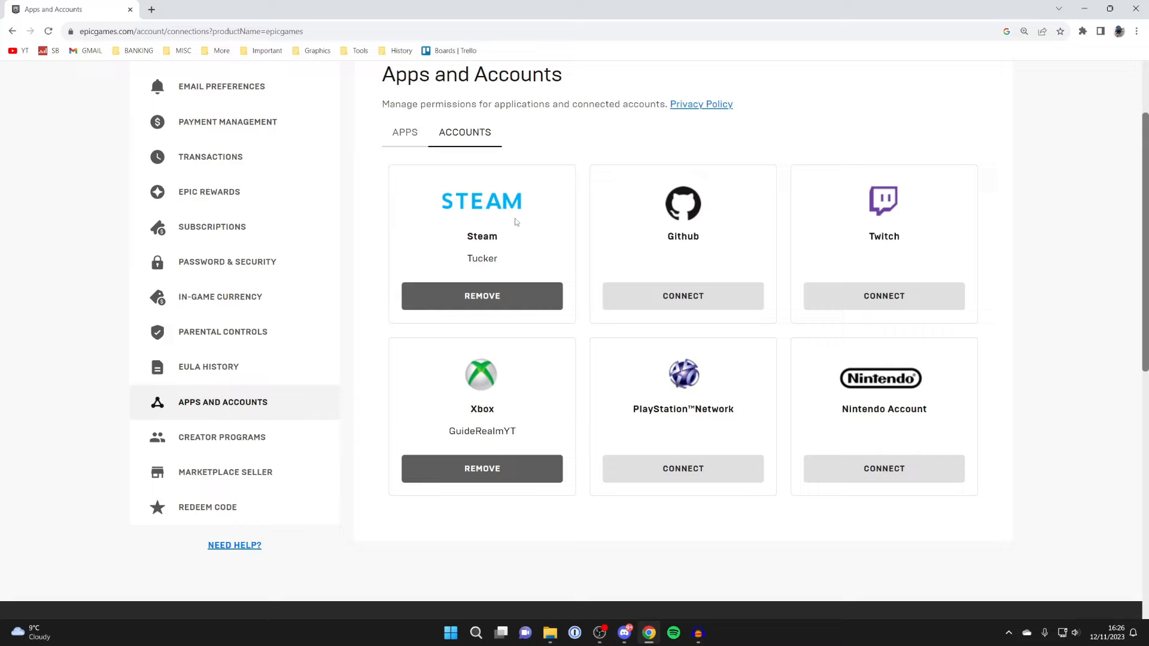
{"action": "mouse_move", "coordinate": [853, 276]}
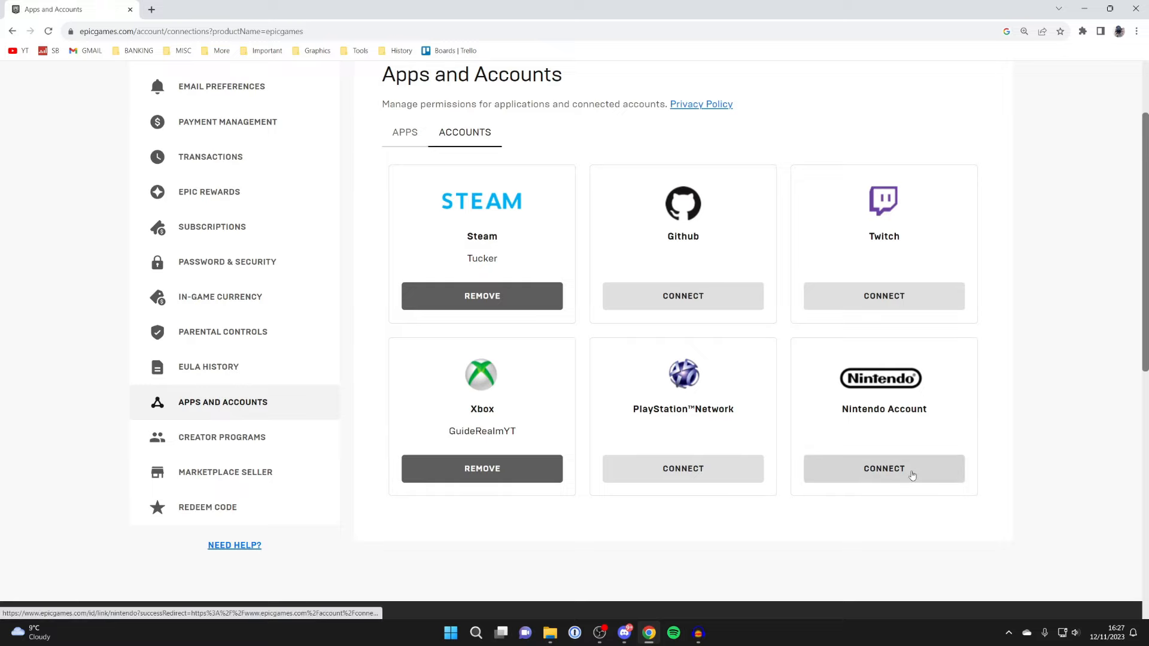
Choose CONNECT on the Nintendo Account card and confirm with CONNECT ACCOUNT.
{"action": "left_click", "coordinate": [884, 468]}
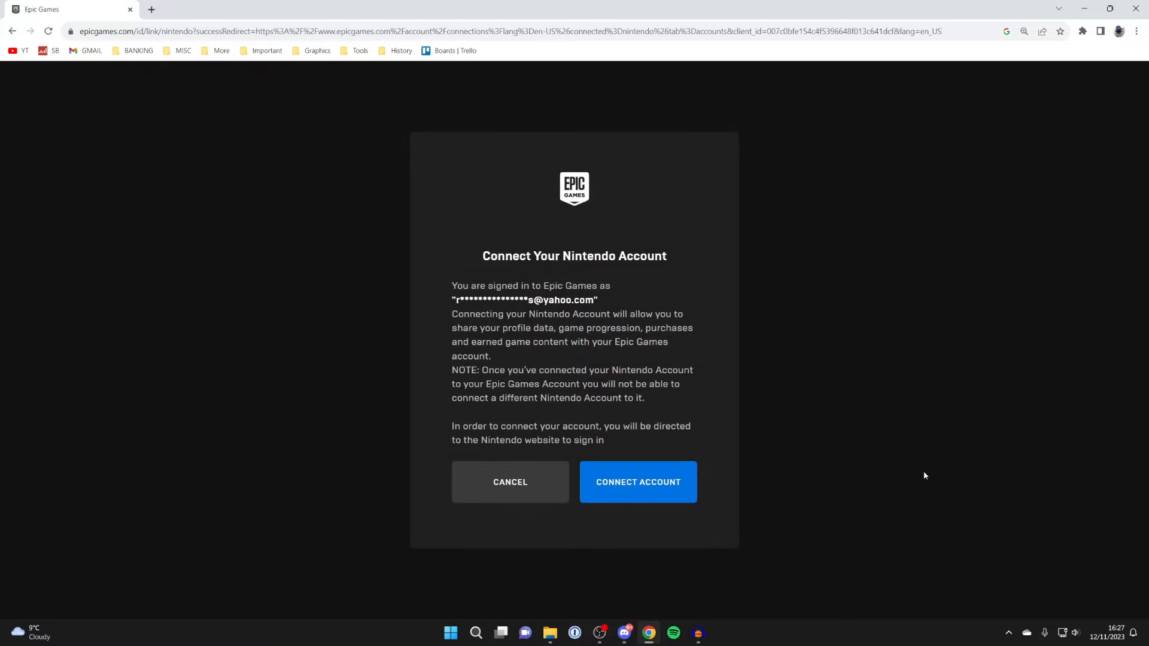
{"action": "mouse_move", "coordinate": [561, 310]}
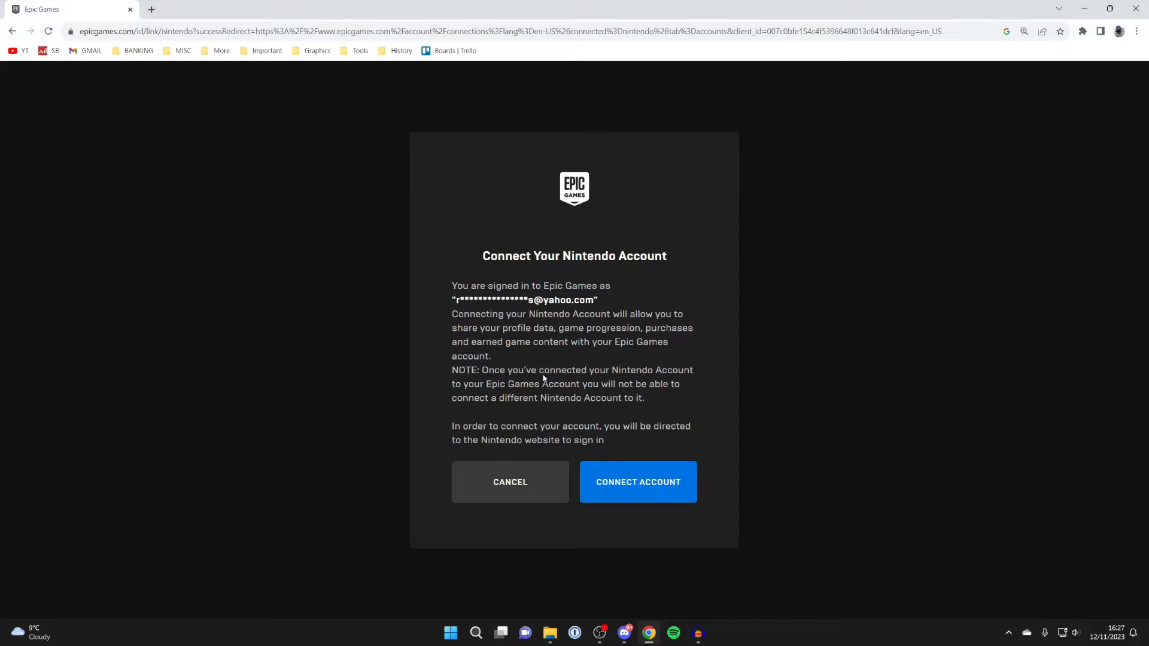
{"action": "mouse_move", "coordinate": [541, 397]}
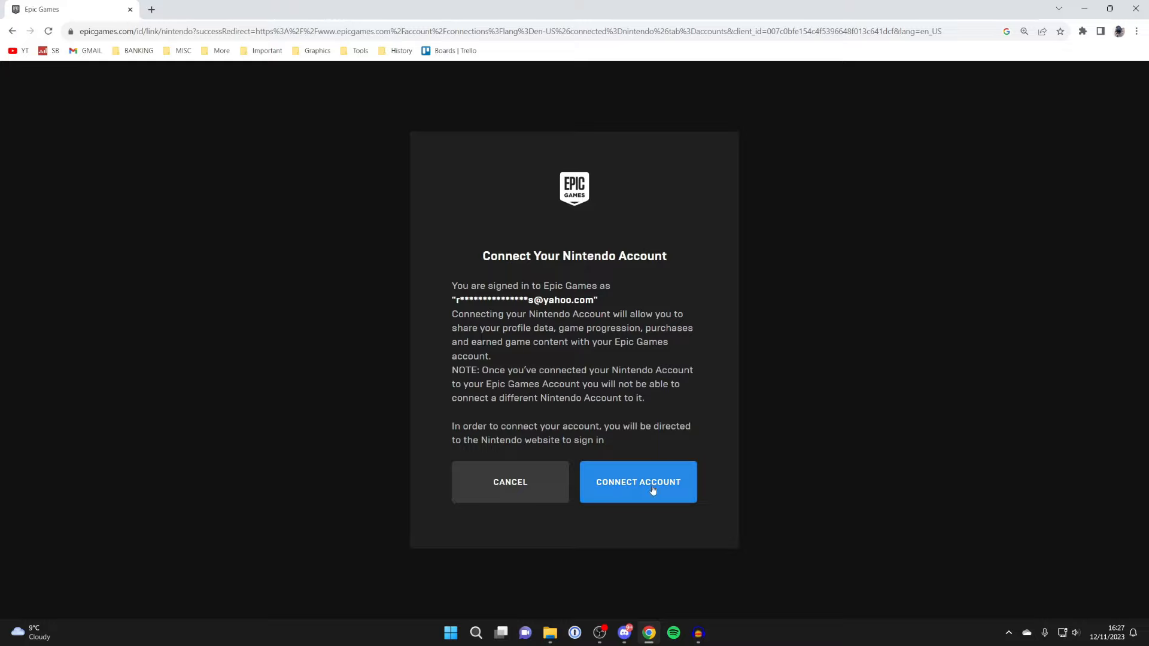
{"action": "left_click", "coordinate": [637, 482]}
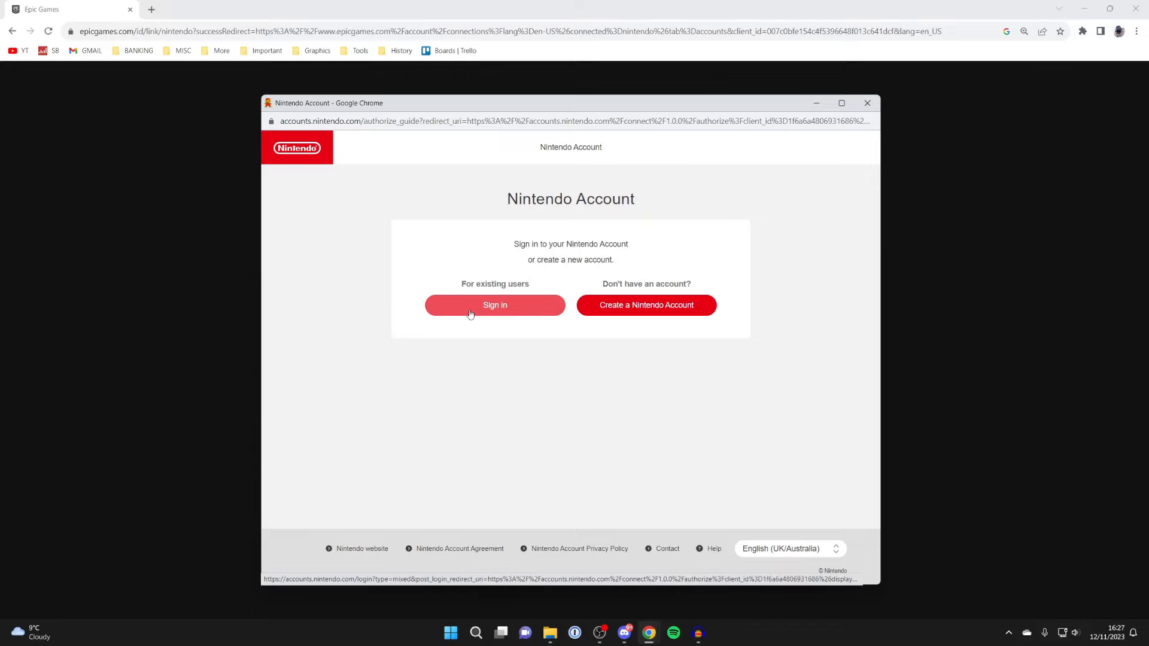
{"action": "mouse_move", "coordinate": [506, 316]}
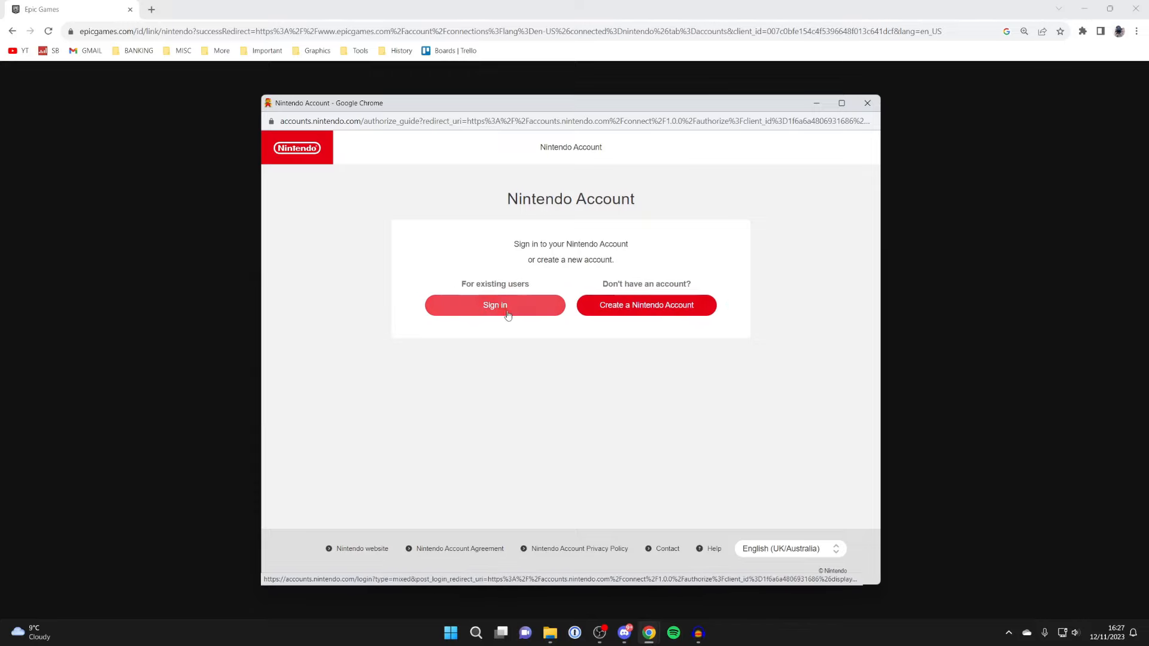
Sign in as an existing Nintendo user and agree to share information with Epic Games.
{"action": "left_click", "coordinate": [495, 305]}
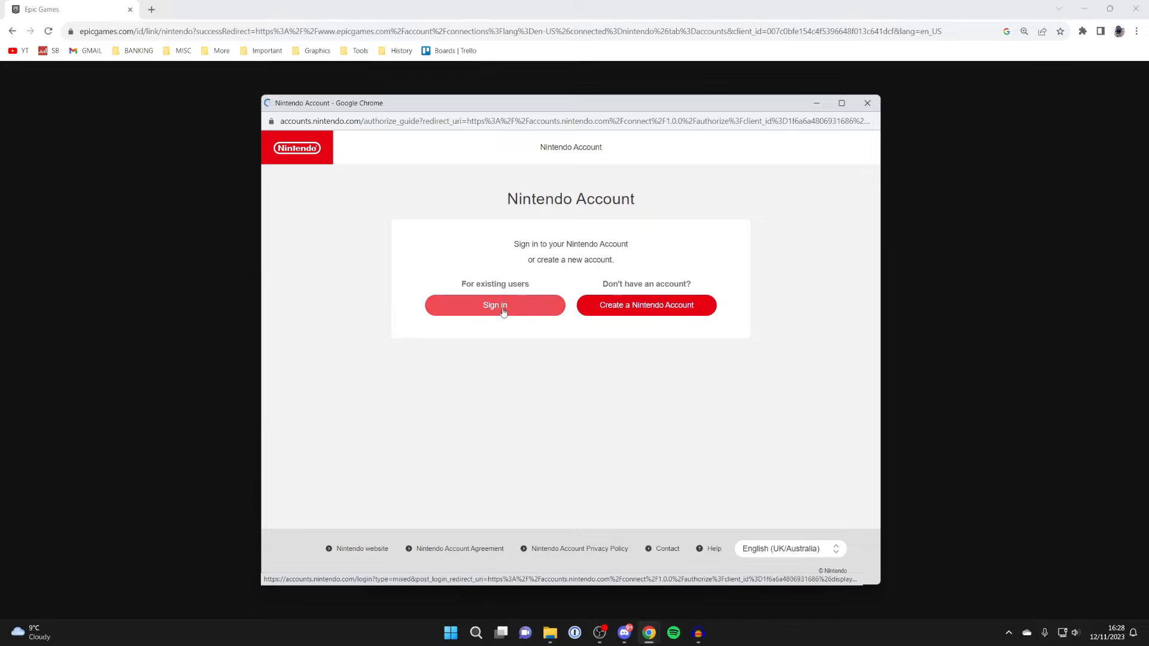
{"action": "left_click", "coordinate": [495, 305]}
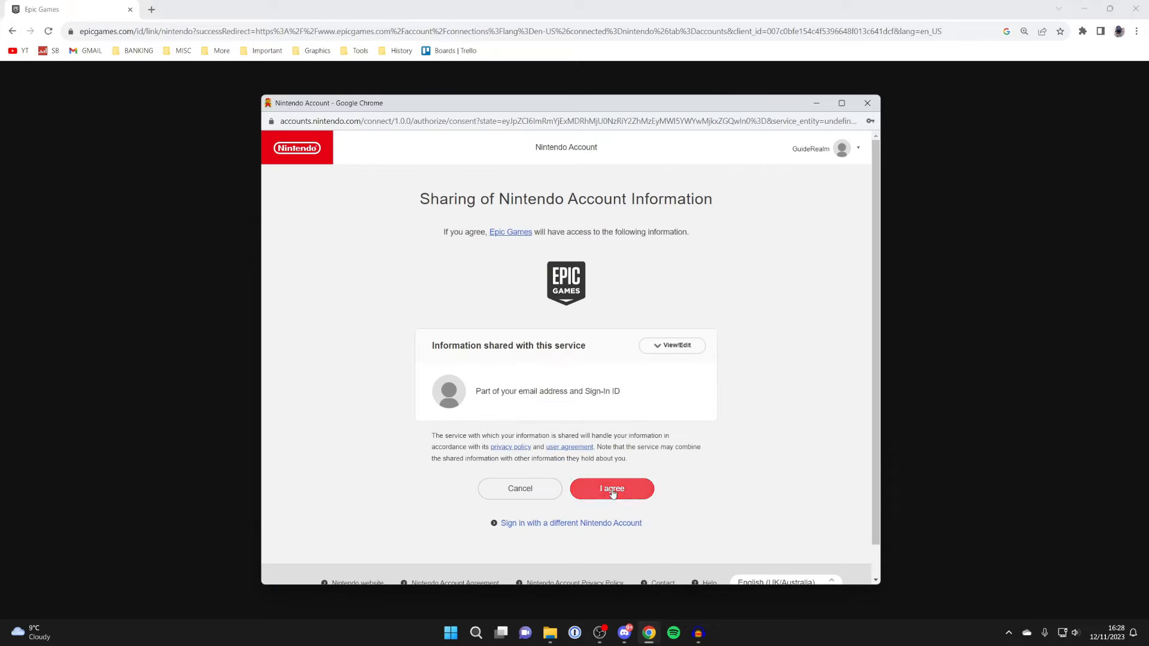
{"action": "left_click", "coordinate": [611, 489]}
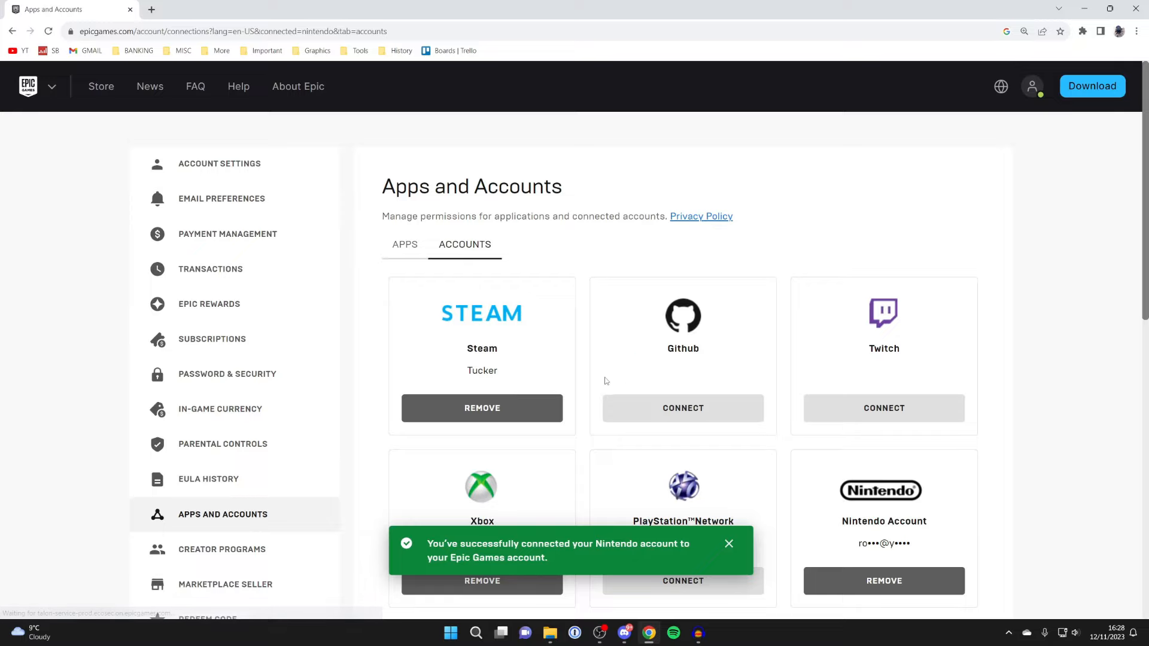
Scroll down to view the Nintendo Account connected alongside Steam and Xbox.
{"action": "scroll", "scroll_direction": "down", "scroll_amount": 3}
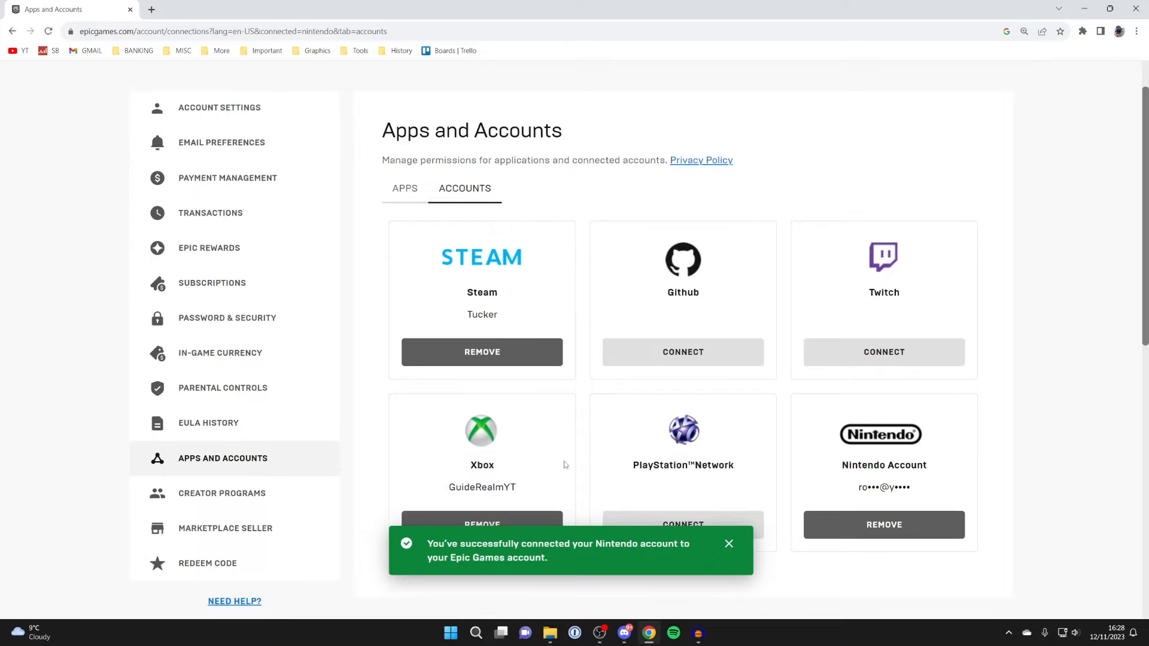